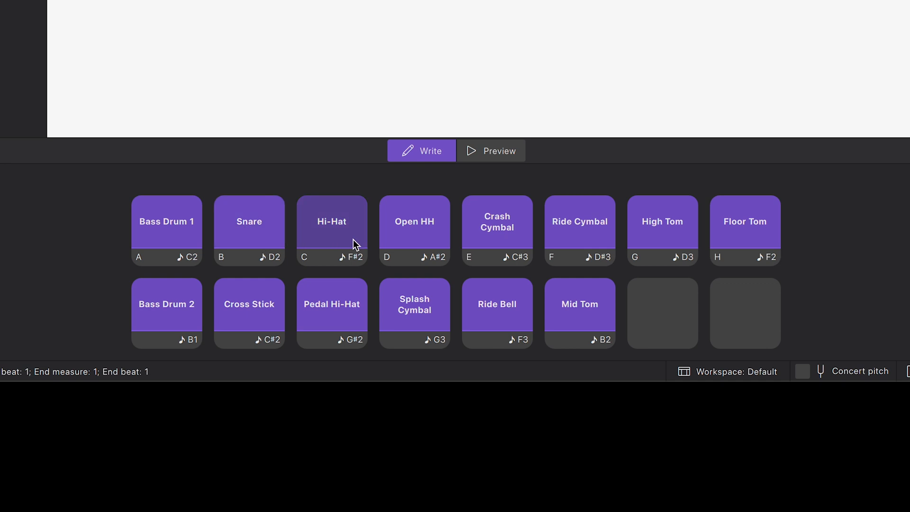
pyautogui.moveTo(765, 245)
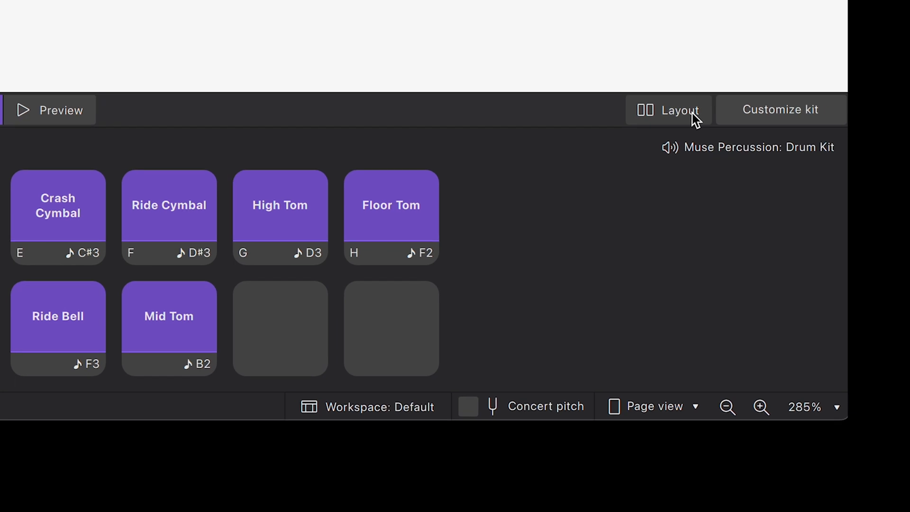
# Toggle the drum pads to notation previews, then back to instrument names.
pyautogui.click(668, 110)
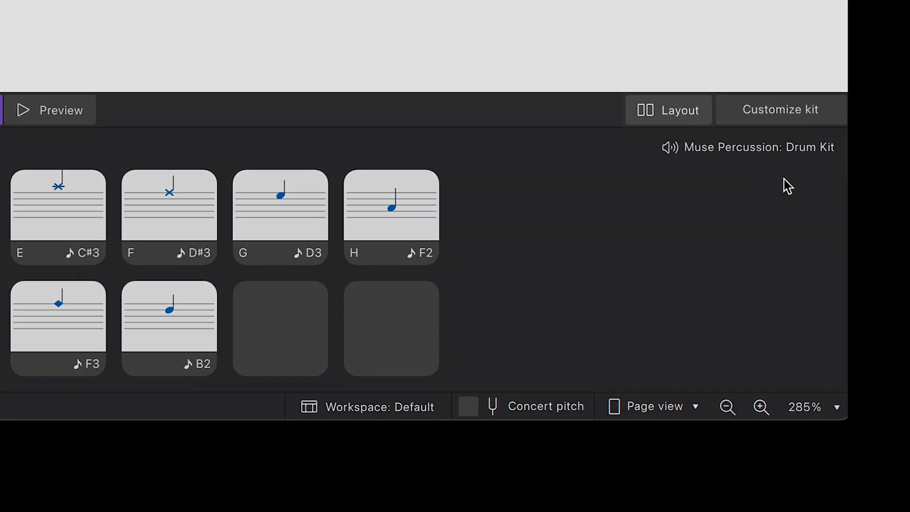
pyautogui.click(669, 109)
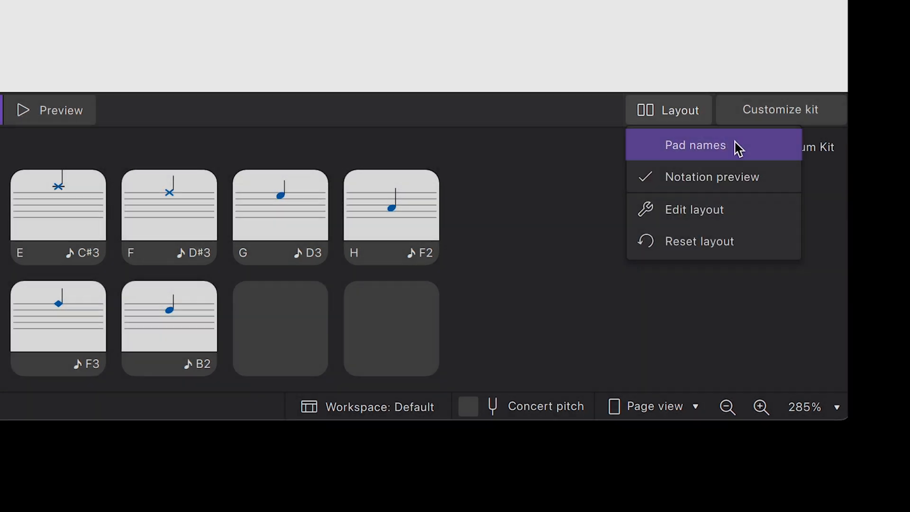
pyautogui.click(694, 145)
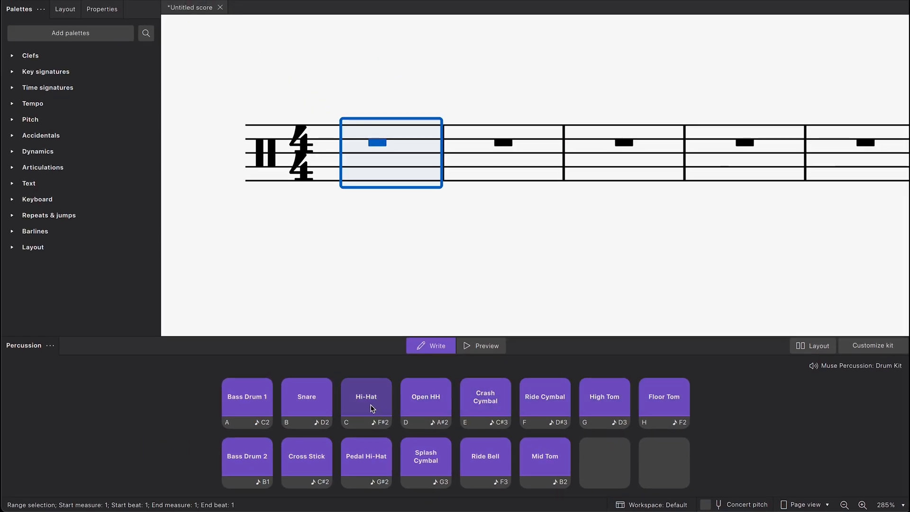
# Enter a hi-hat note, switch to eighth notes, and add cymbal and bass drum notes.
pyautogui.click(365, 402)
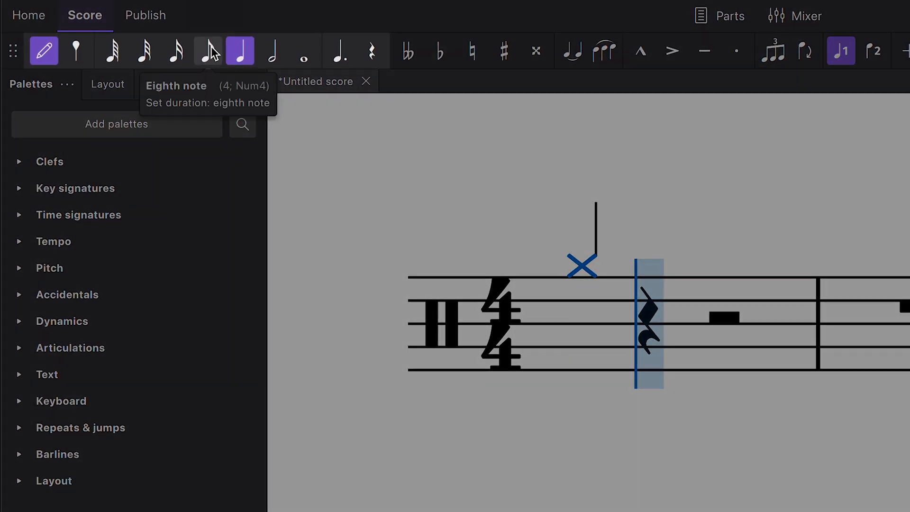
pyautogui.click(208, 50)
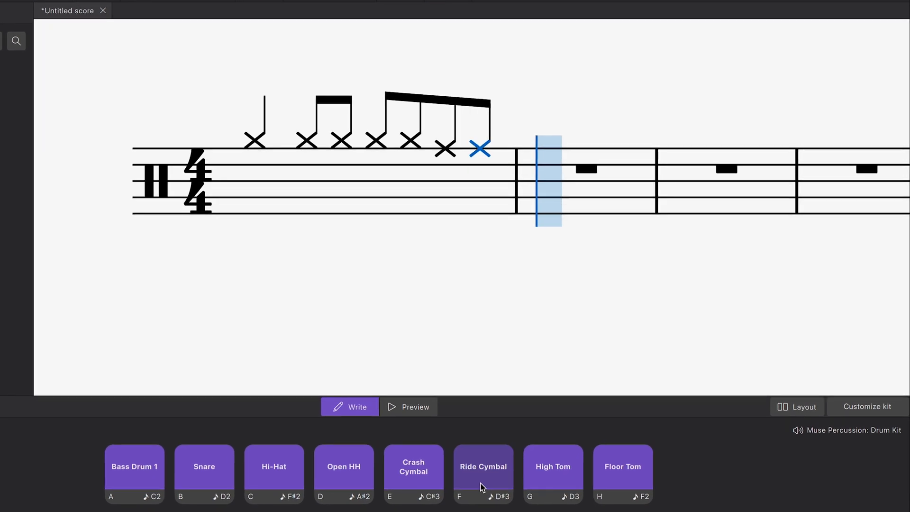
pyautogui.click(134, 473)
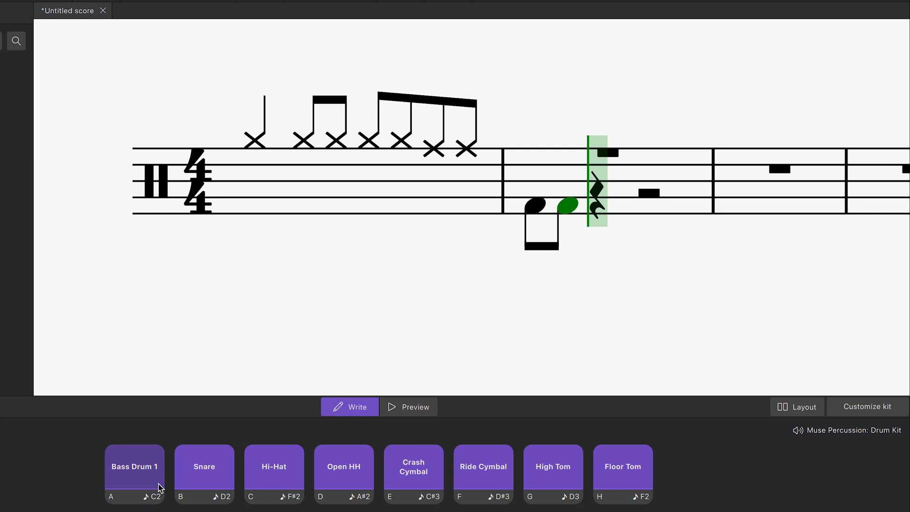
pyautogui.press('Left')
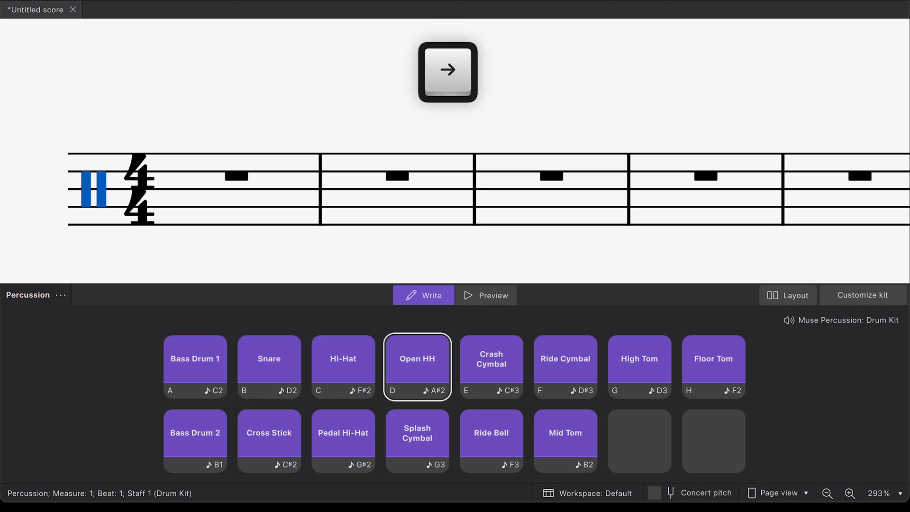
# Key in hi-hat notes, then a bass drum quarter note in voice two.
pyautogui.press('space')
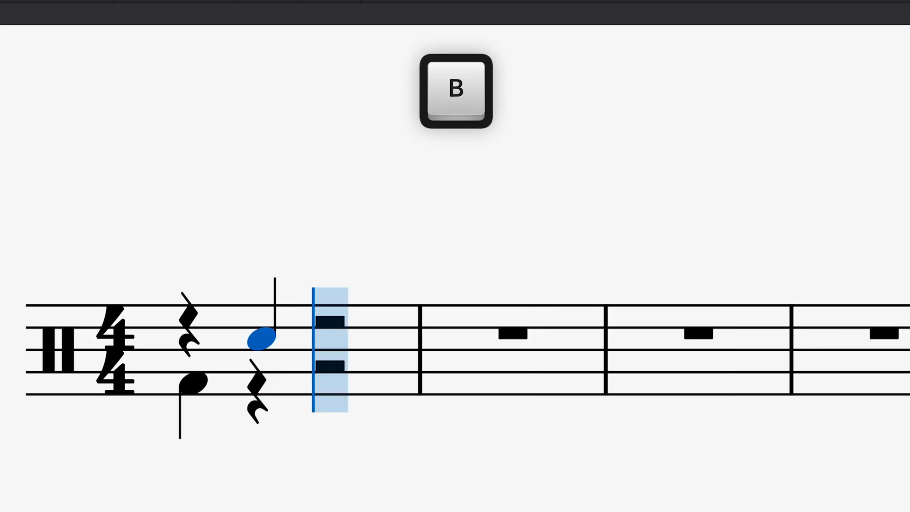
pyautogui.press('h')
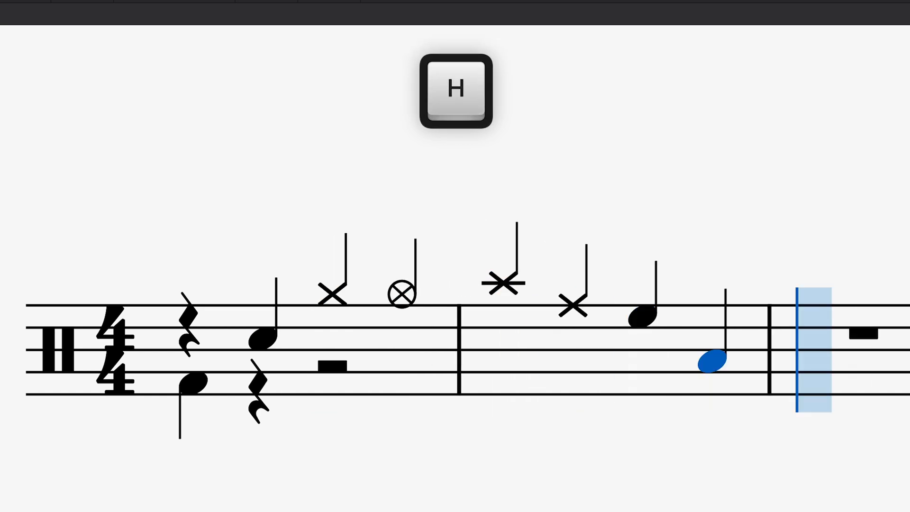
pyautogui.press('h')
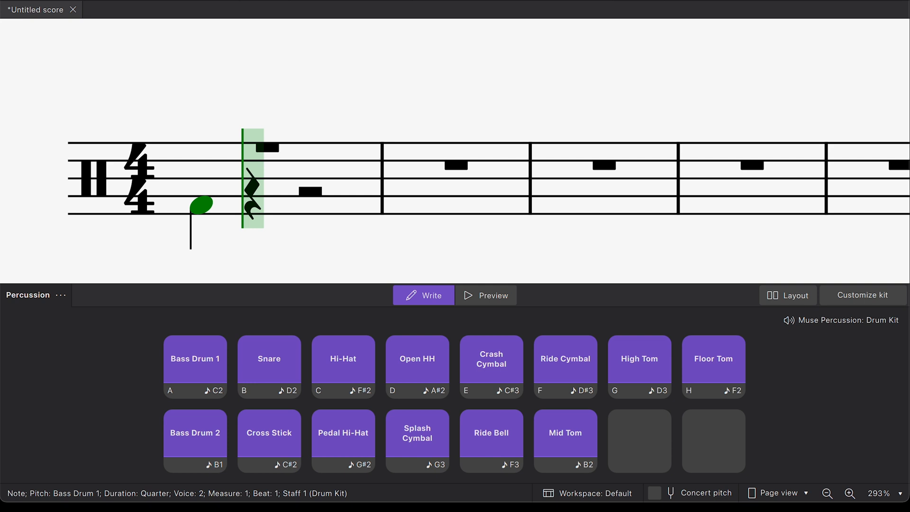
pyautogui.press('5')
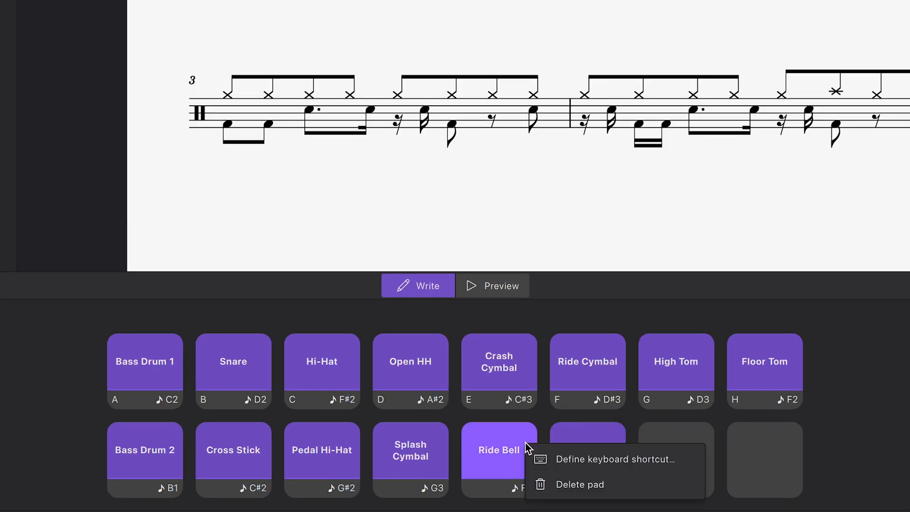
# Assign L as the Ride Bell pad's shortcut and save it.
pyautogui.click(615, 459)
pyautogui.write('L')
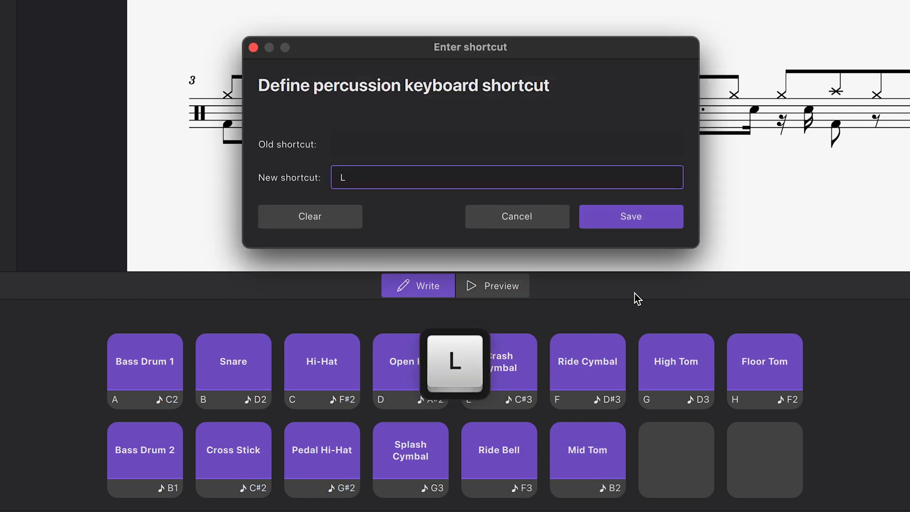
pyautogui.click(630, 216)
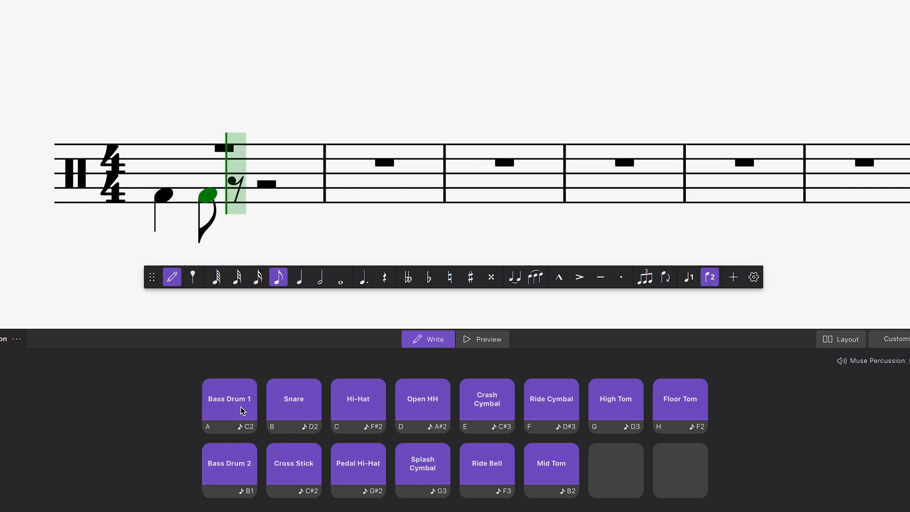
# Enter voice-two bass drum notes and snare notes across measures one and two.
pyautogui.press('0')
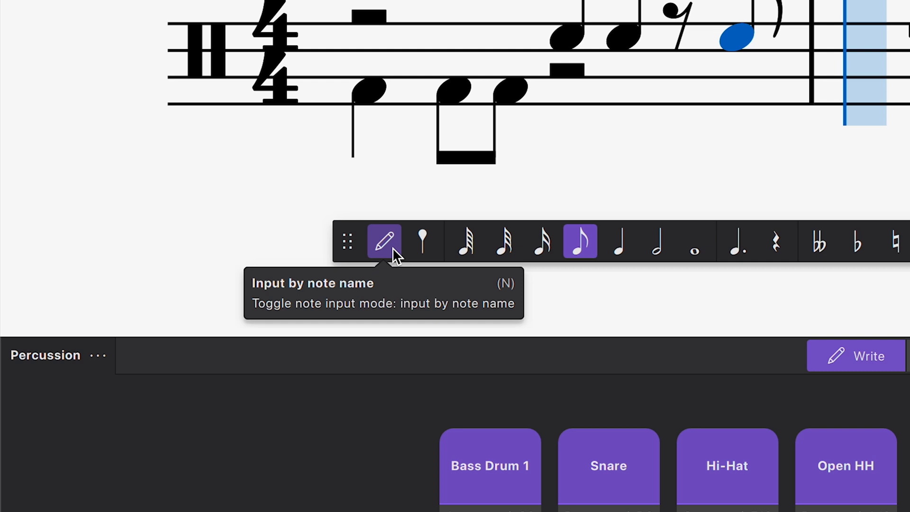
pyautogui.moveTo(423, 240)
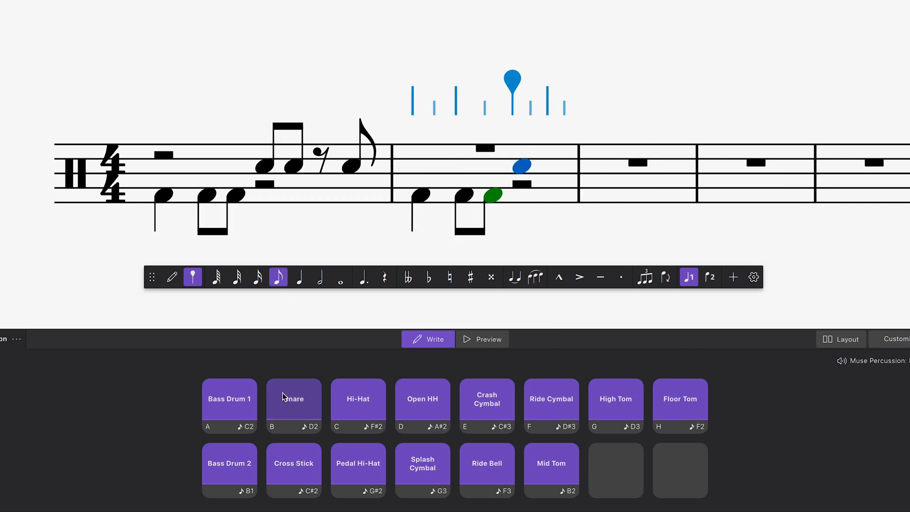
pyautogui.press('0')
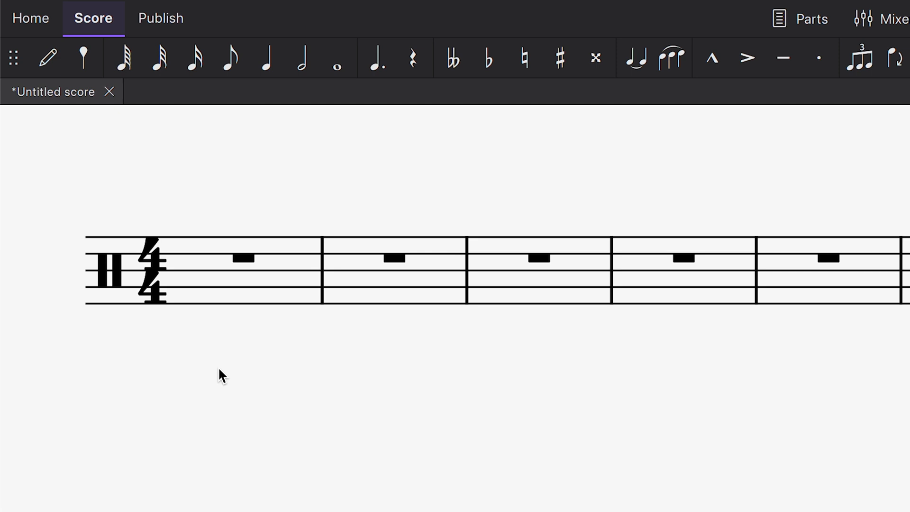
# Place a top-line drum note in measure one, cycling its sound from Ride Cymbal to Ride Bell.
pyautogui.press('n')
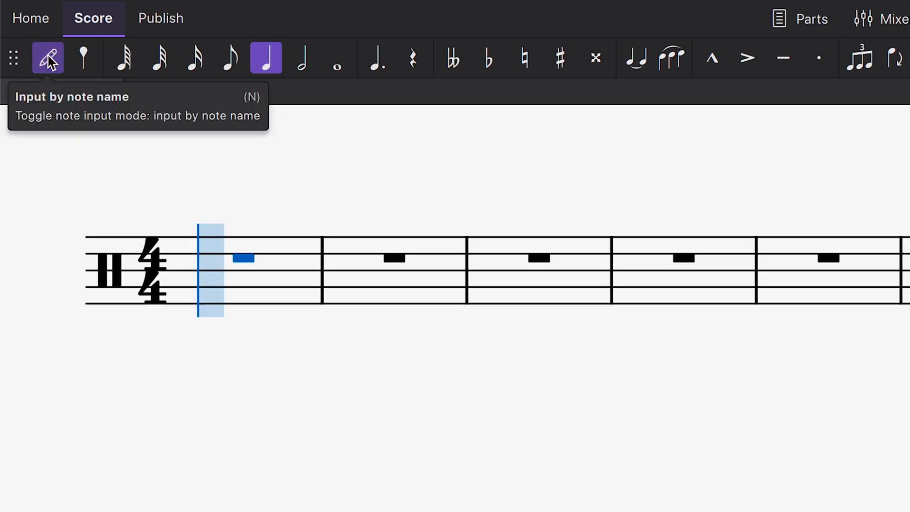
pyautogui.moveTo(103, 161)
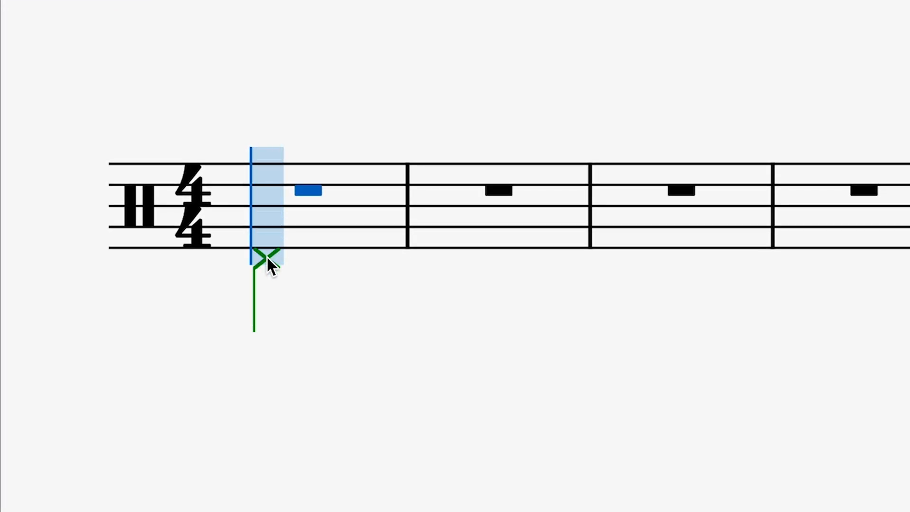
pyautogui.click(264, 255)
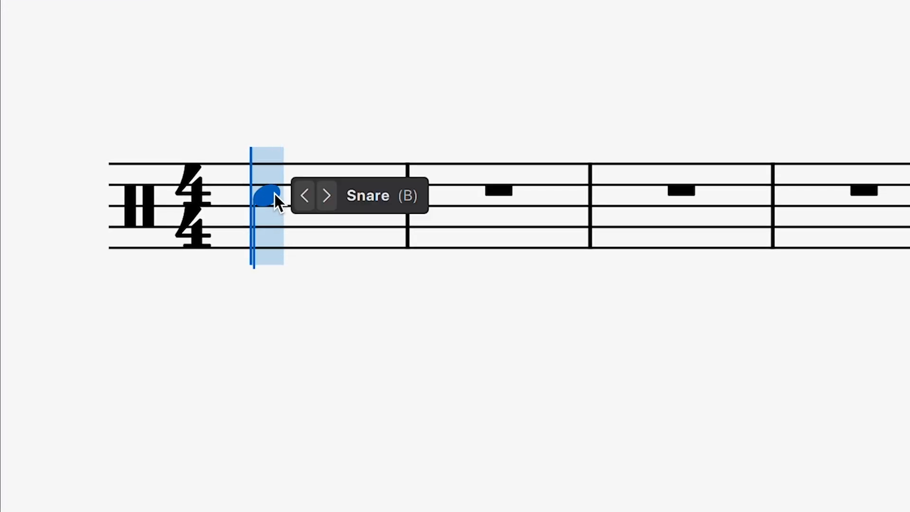
pyautogui.press('shift')
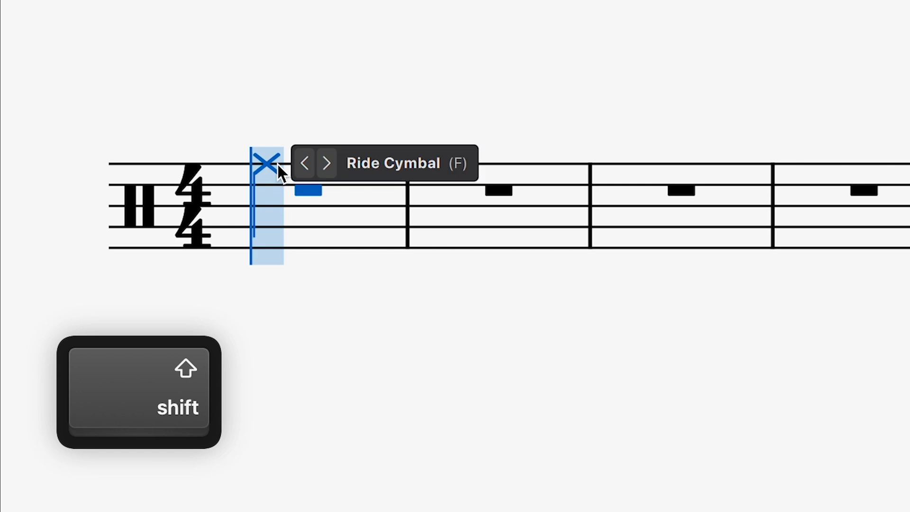
pyautogui.click(326, 162)
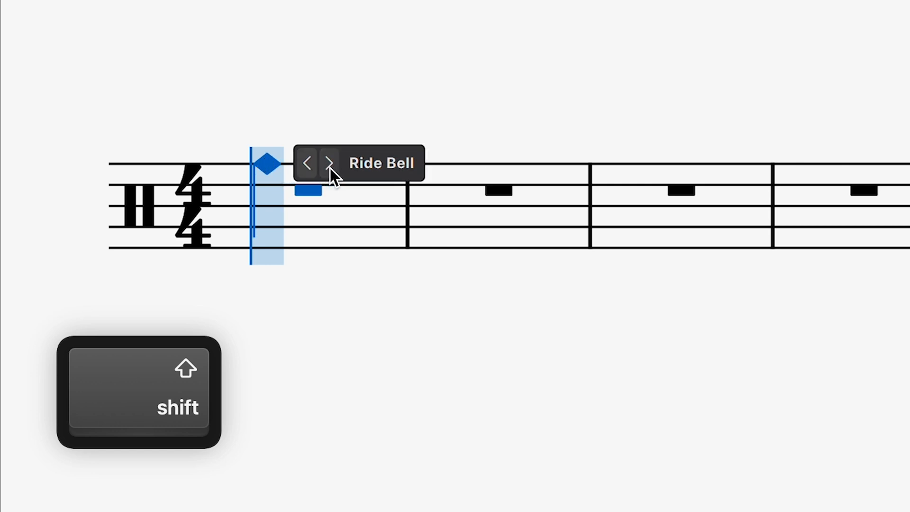
pyautogui.click(308, 163)
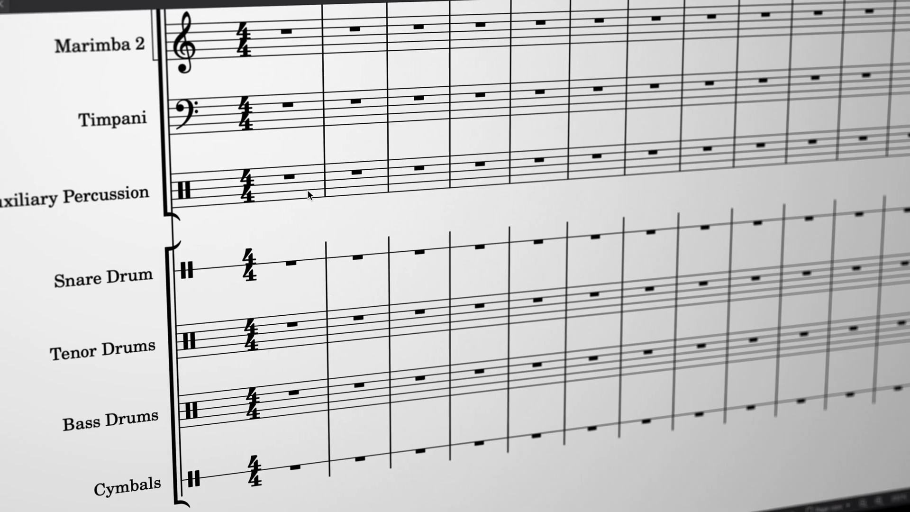
# Bring up the single drum kit score with the Percussion panel pads showing.
pyautogui.click(276, 261)
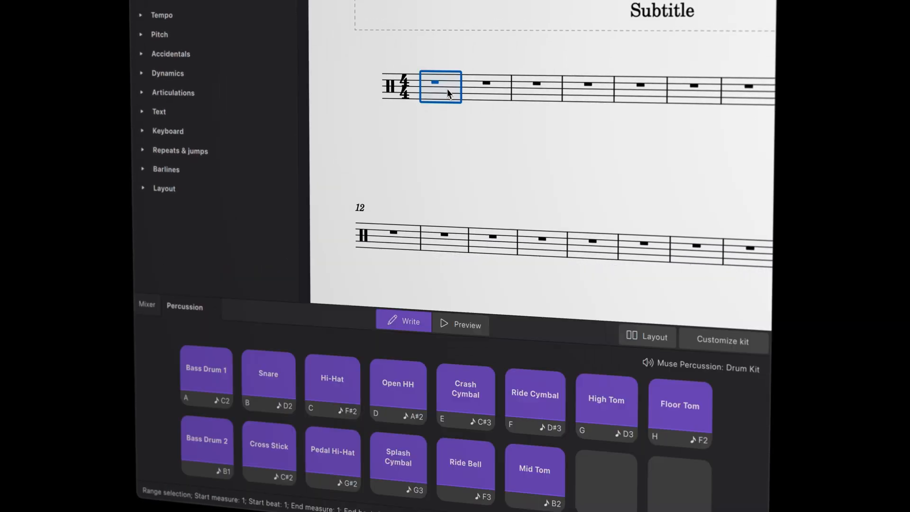
# Show the mixer and pick an Audio Imperia percussion sound for the Drum Kit channel.
pyautogui.click(146, 305)
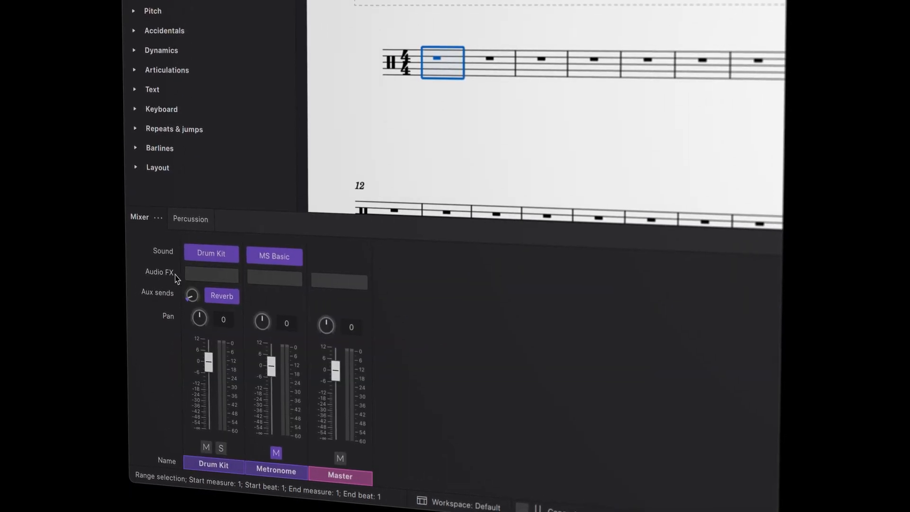
pyautogui.click(211, 253)
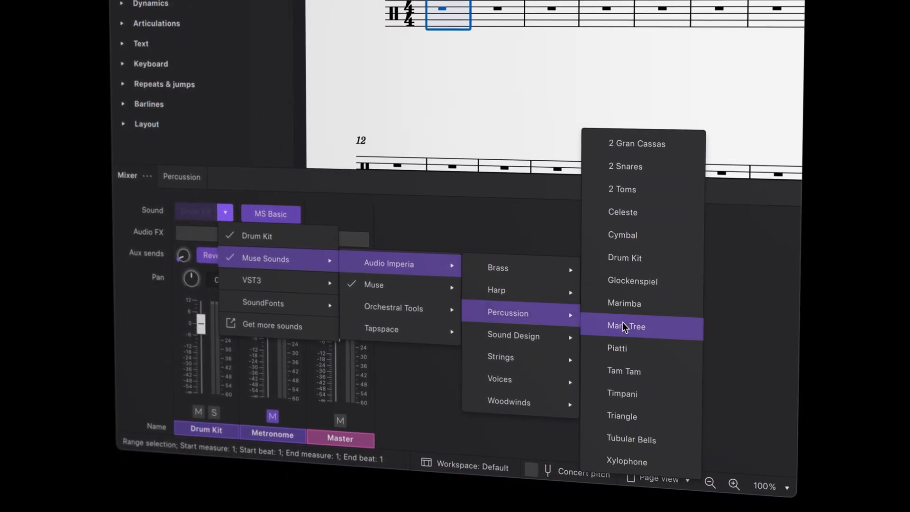
pyautogui.click(625, 326)
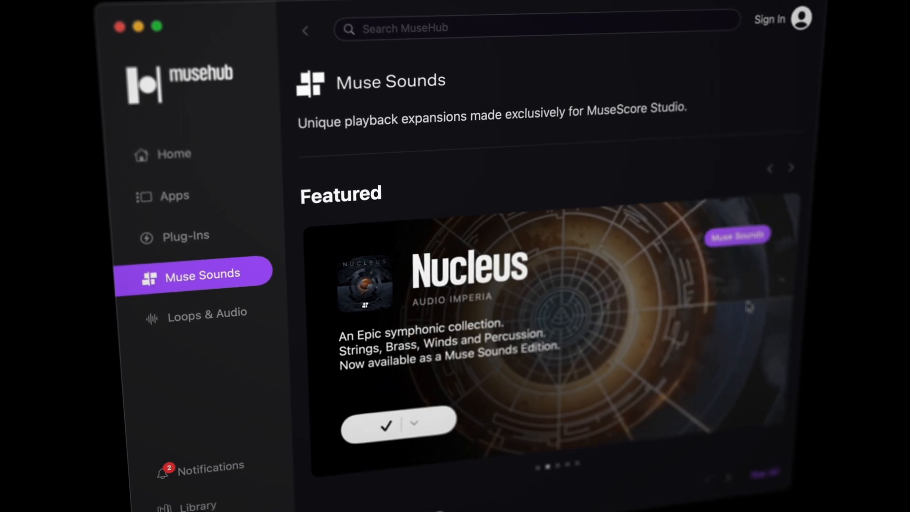
# Scroll the Muse Sounds page down to the Free Muse Sounds row.
pyautogui.scroll(-3)
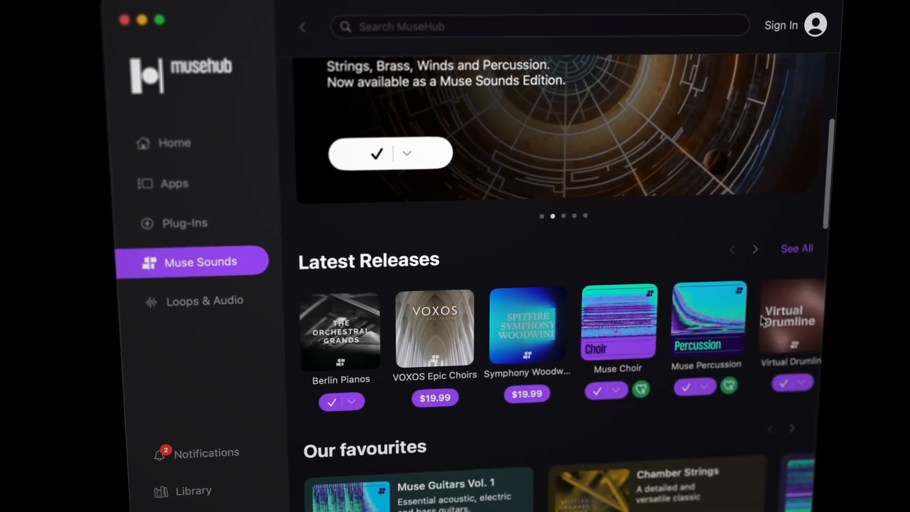
pyautogui.scroll(-3)
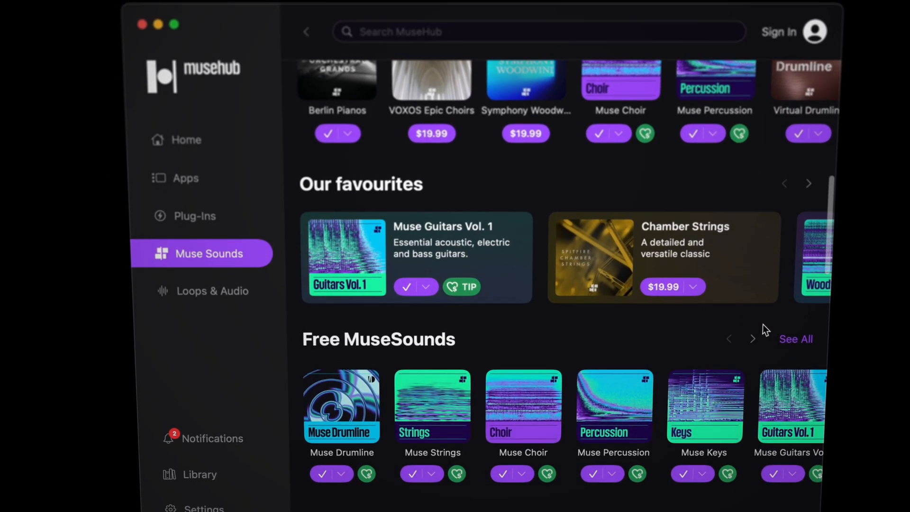